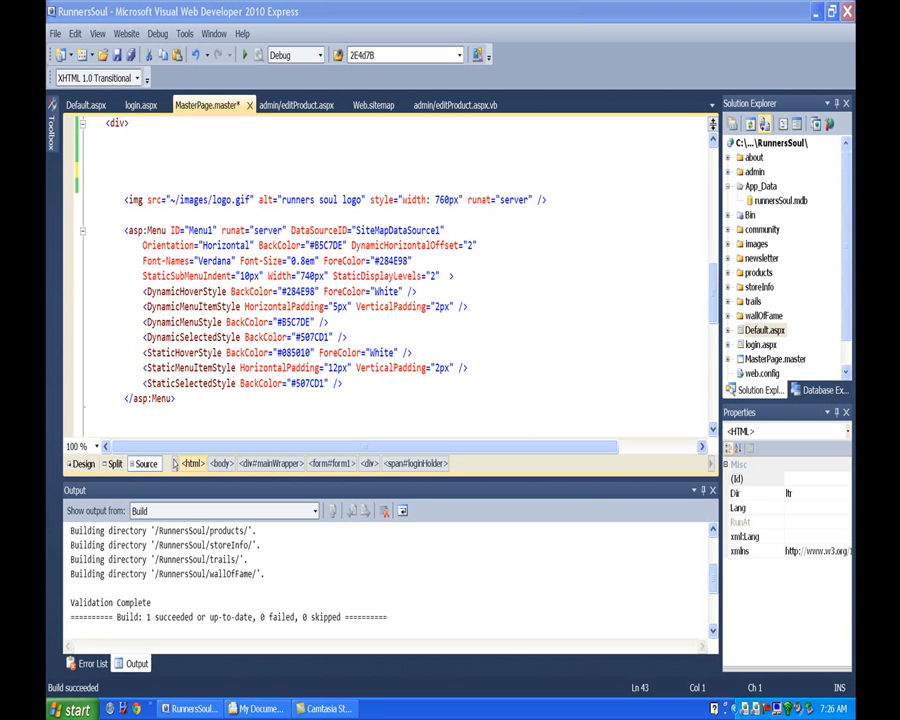
- Check the layout in Design view, then start a <span id="loginHolder"> above the logo image in Source view
left_click(72, 476)
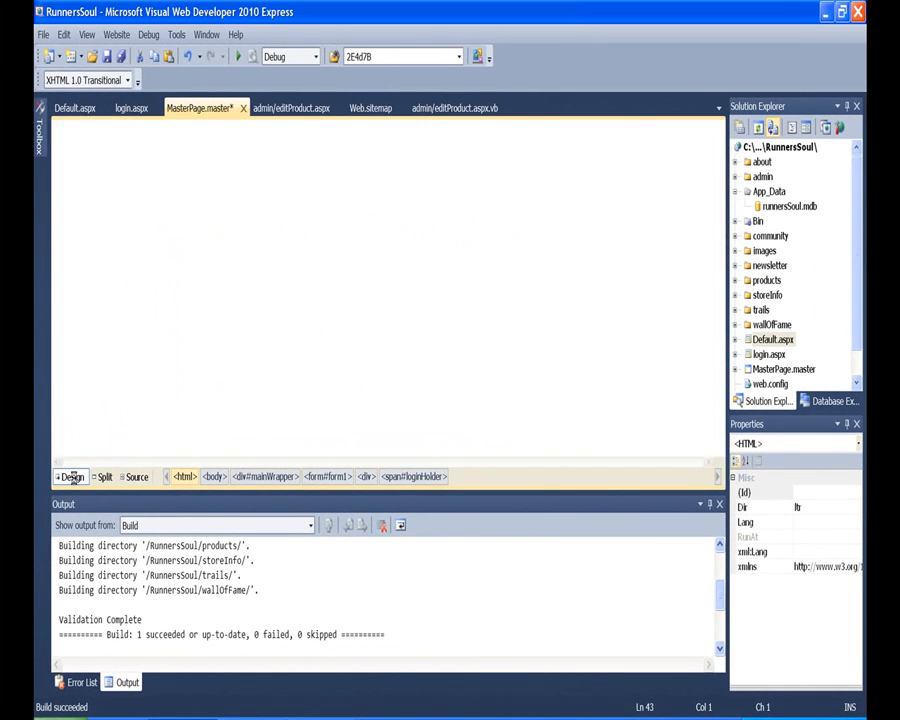
left_click(72, 476)
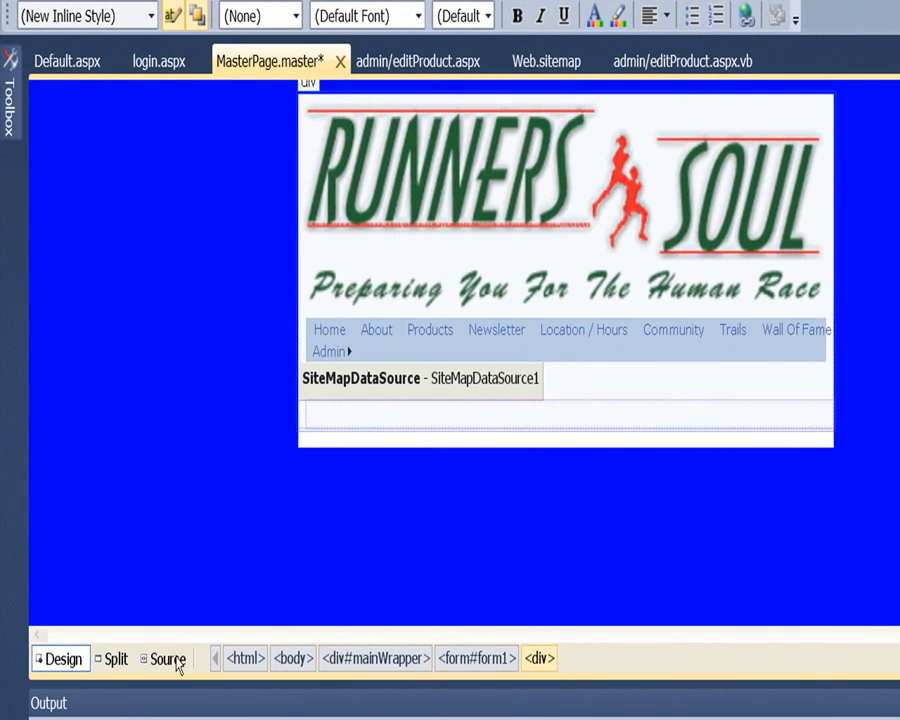
left_click(162, 658)
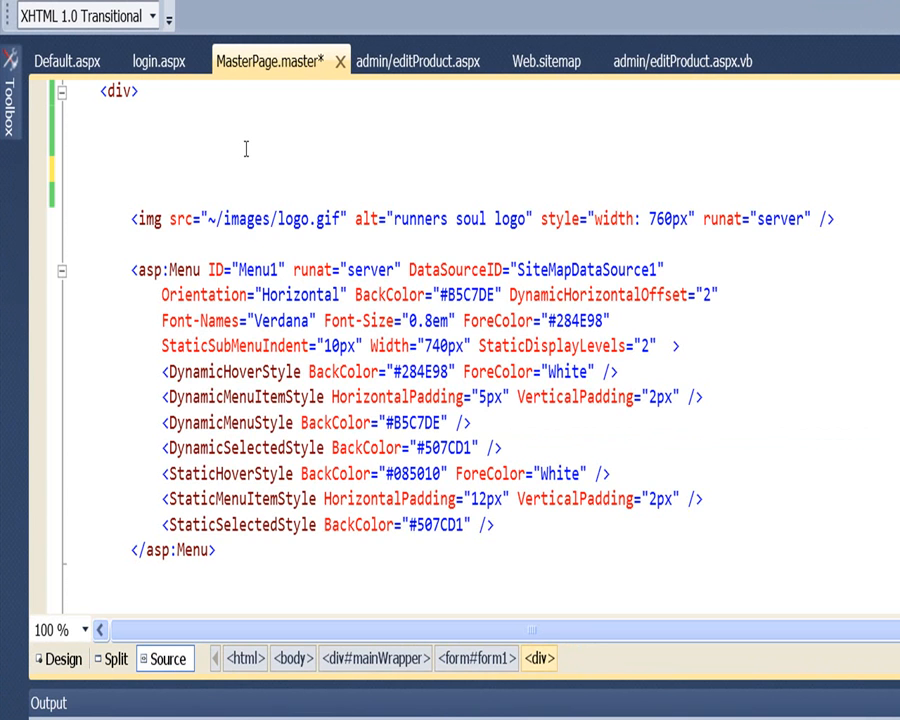
type("<span id=\"loginHold")
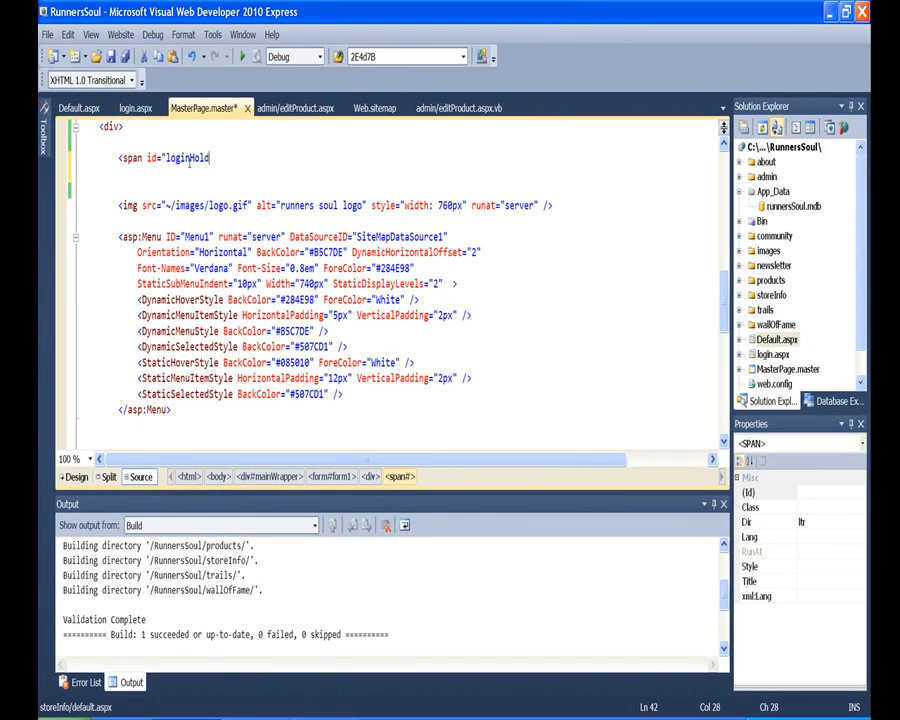
- Finish the loginHolder id, insert a LoginView with LoginStatus in its AnonymousTemplate and an empty LoggedInTemplate
type("er\">")
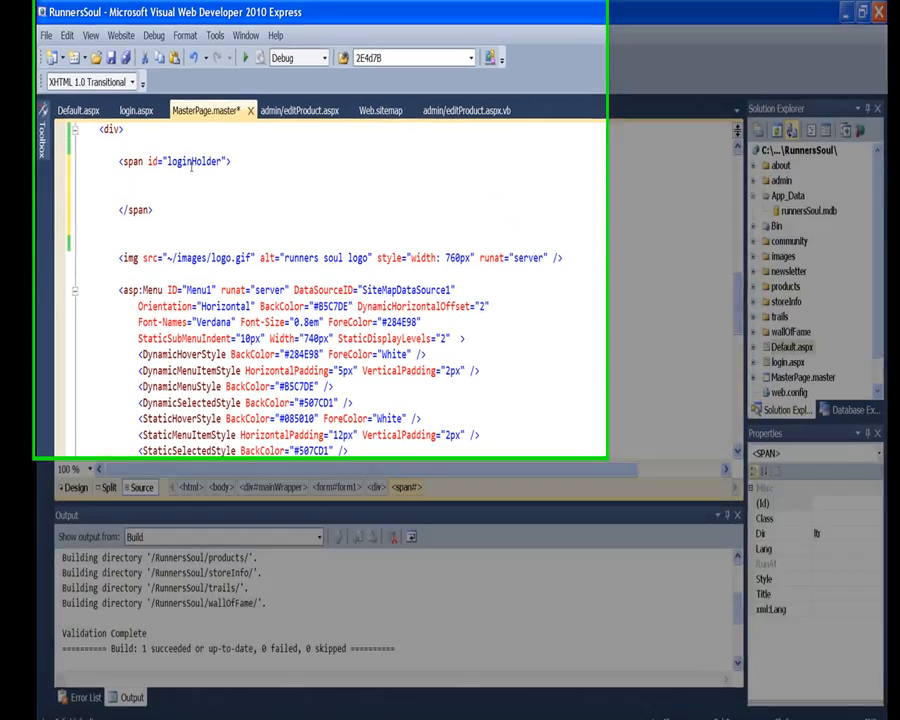
left_click(42, 140)
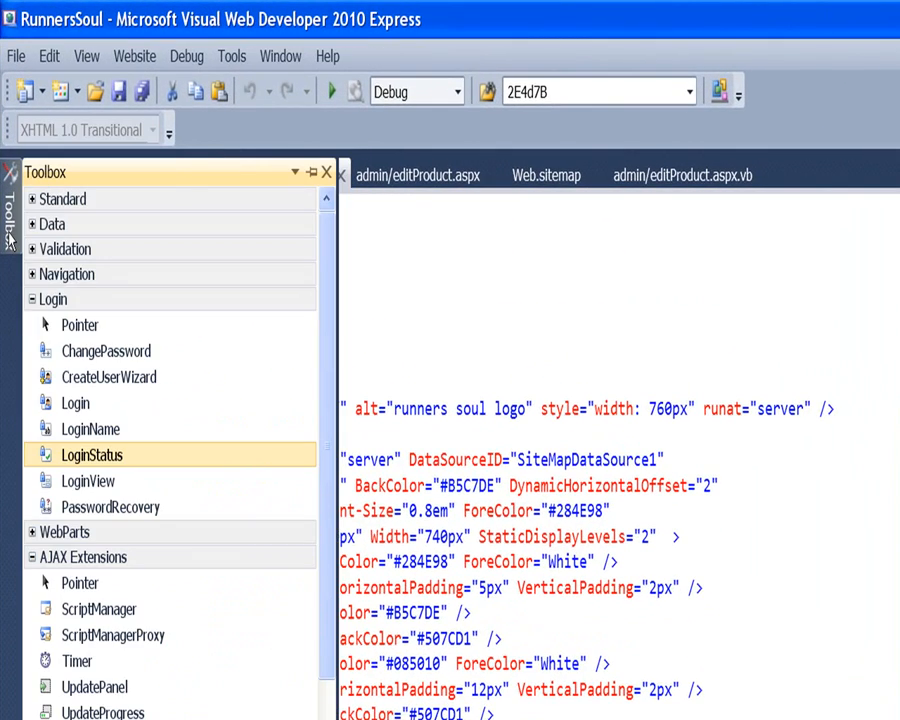
mouse_move(256, 412)
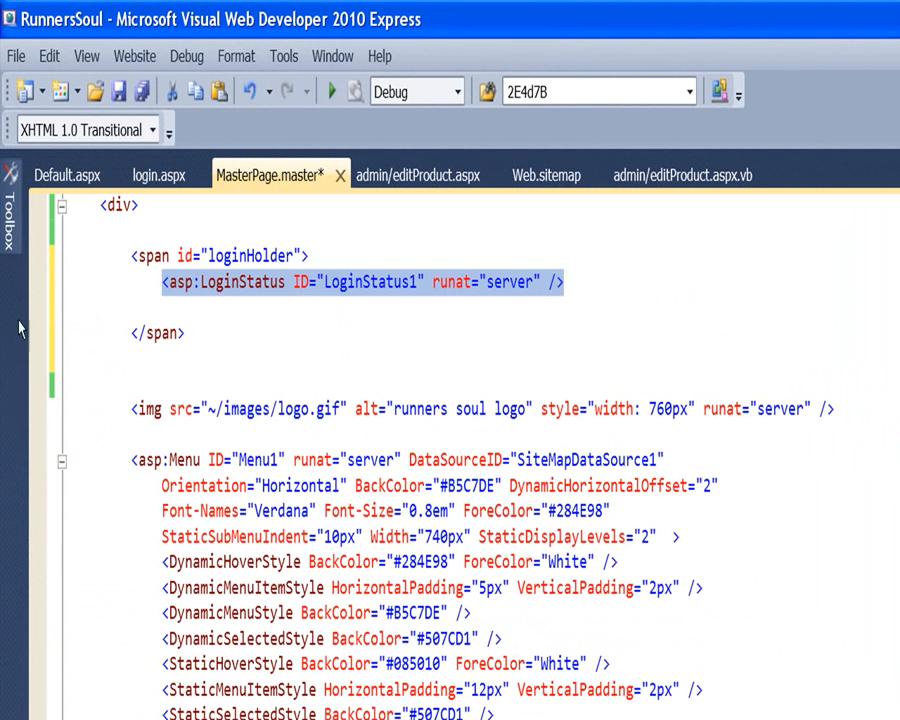
left_click(8, 210)
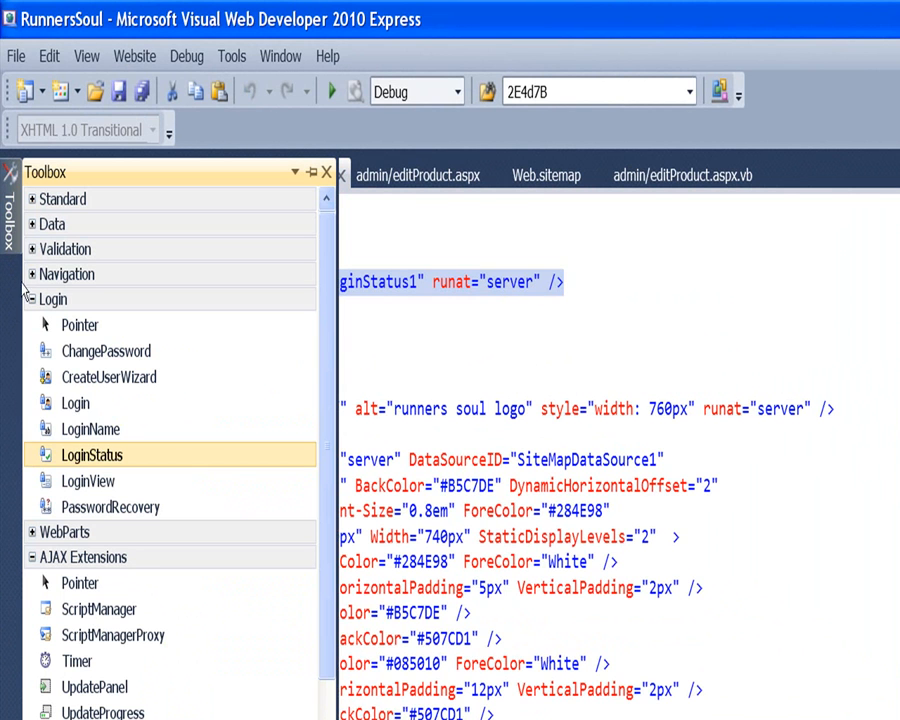
left_click(88, 480)
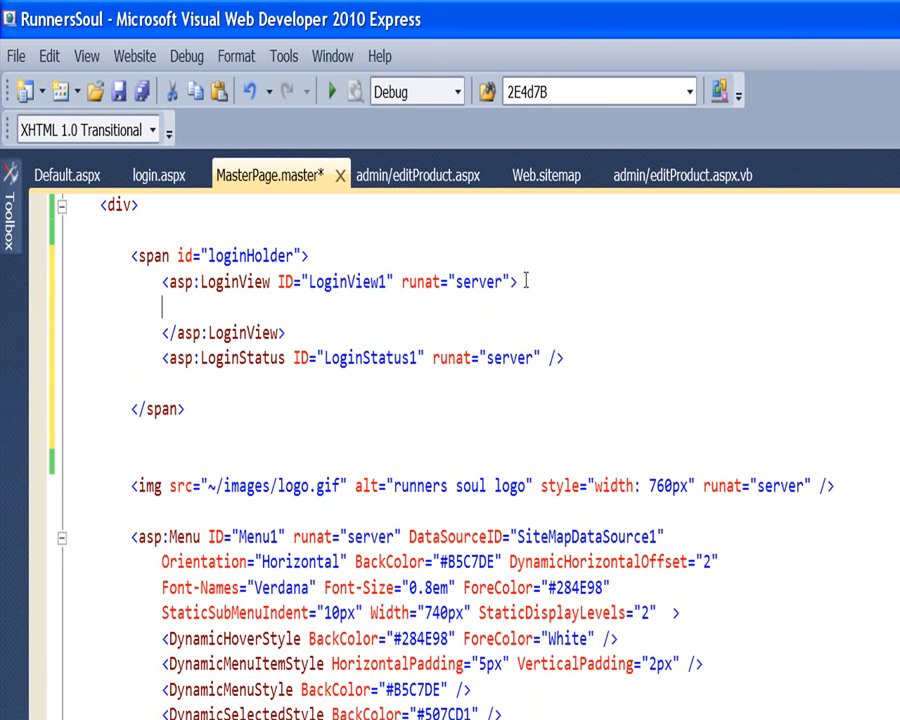
type("<LoggedInTemplate>")
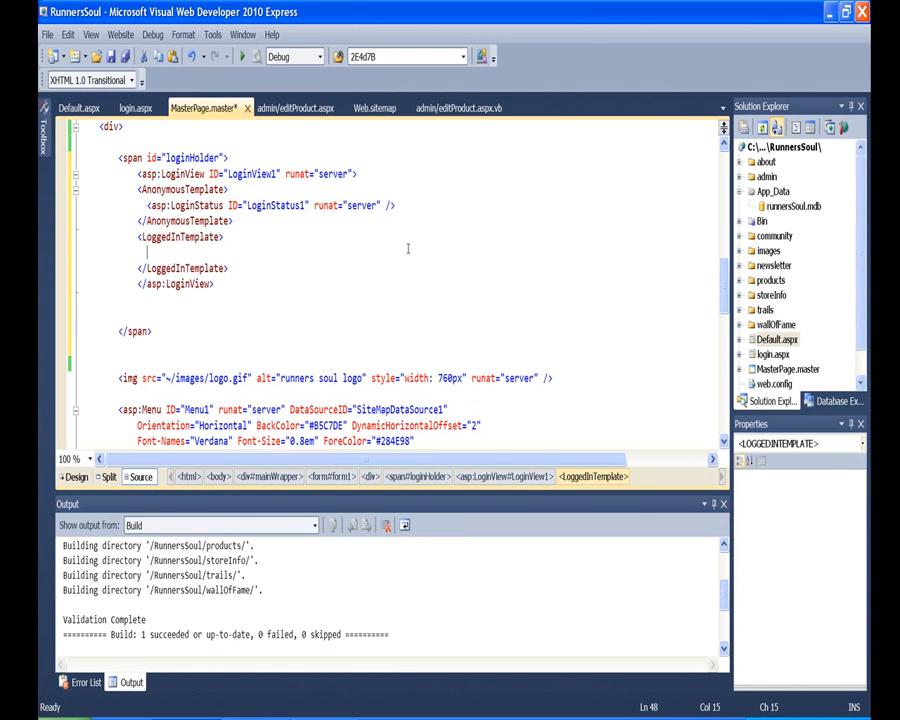
- Fill LoggedInTemplate with Welcome plus LoginName, then &nbsp; and <asp:LoginStatus ID="LoginStatus1" runat="server" />
type("You are l")
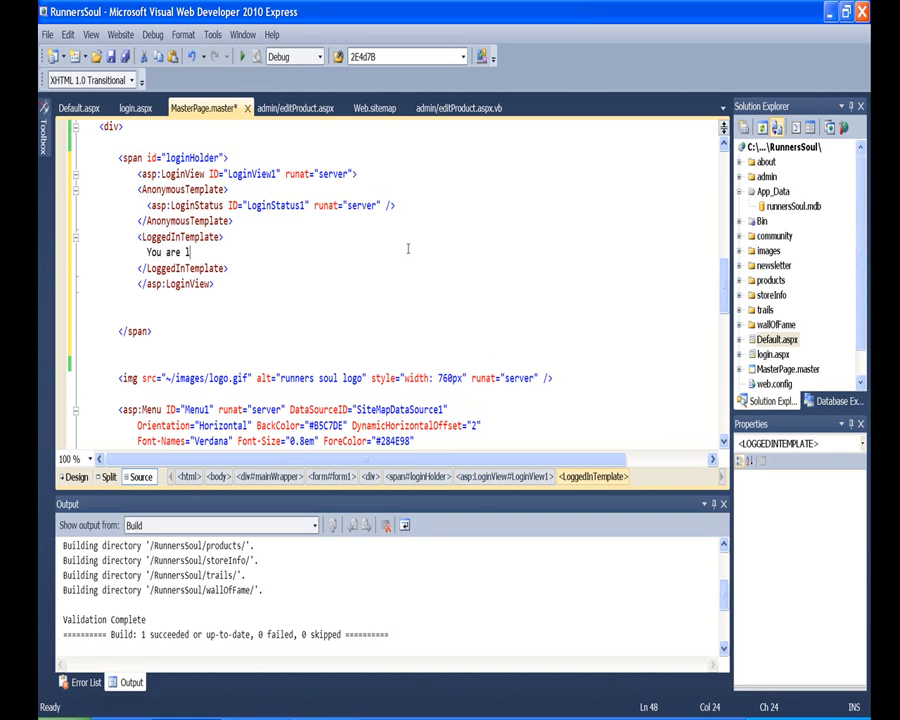
type("ogg")
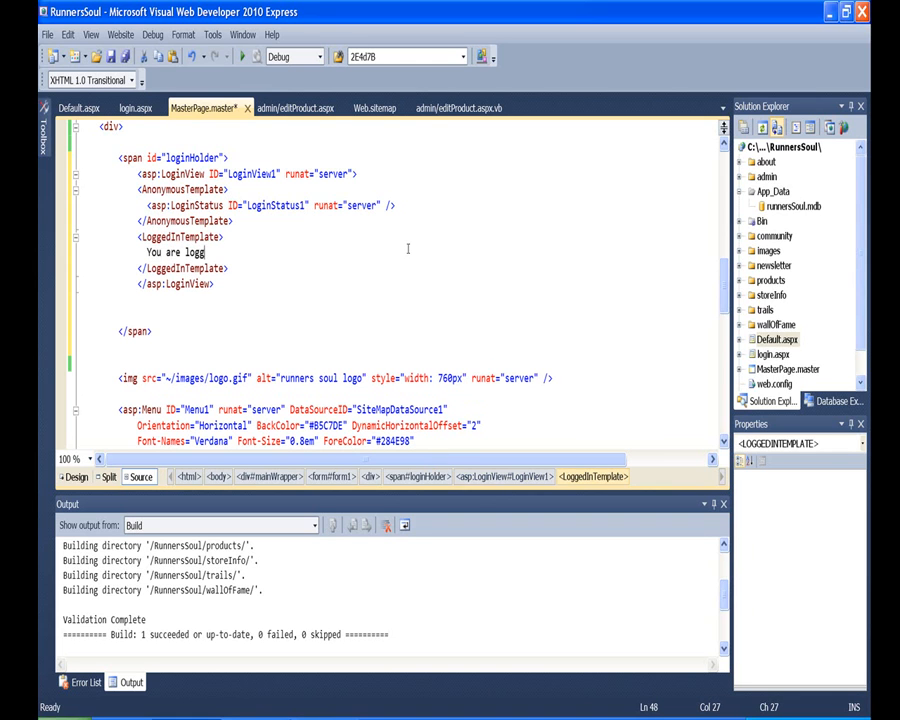
key("BackSpace")
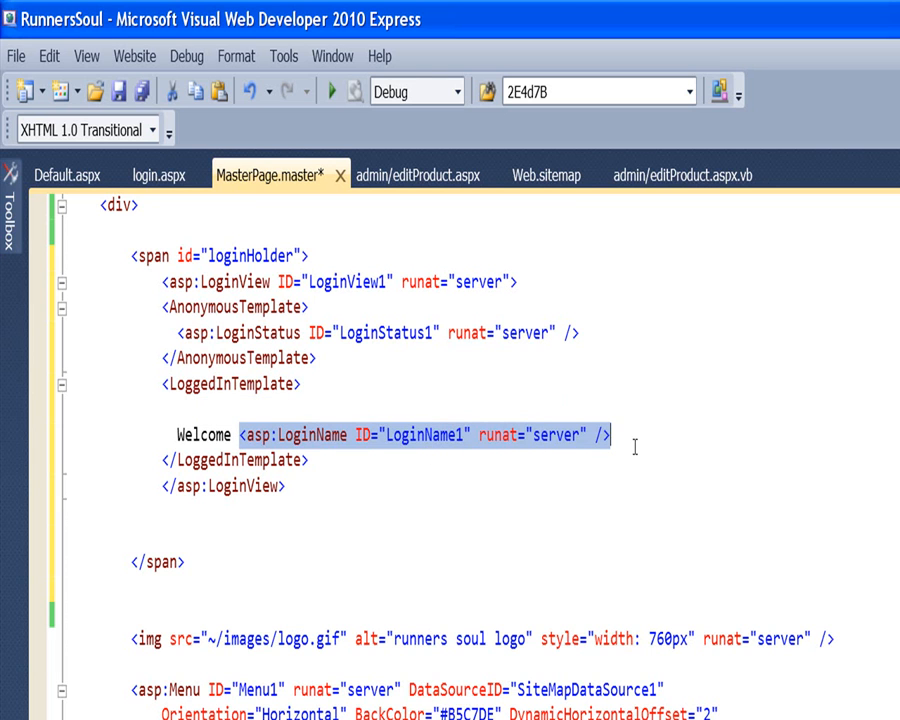
key("Return")
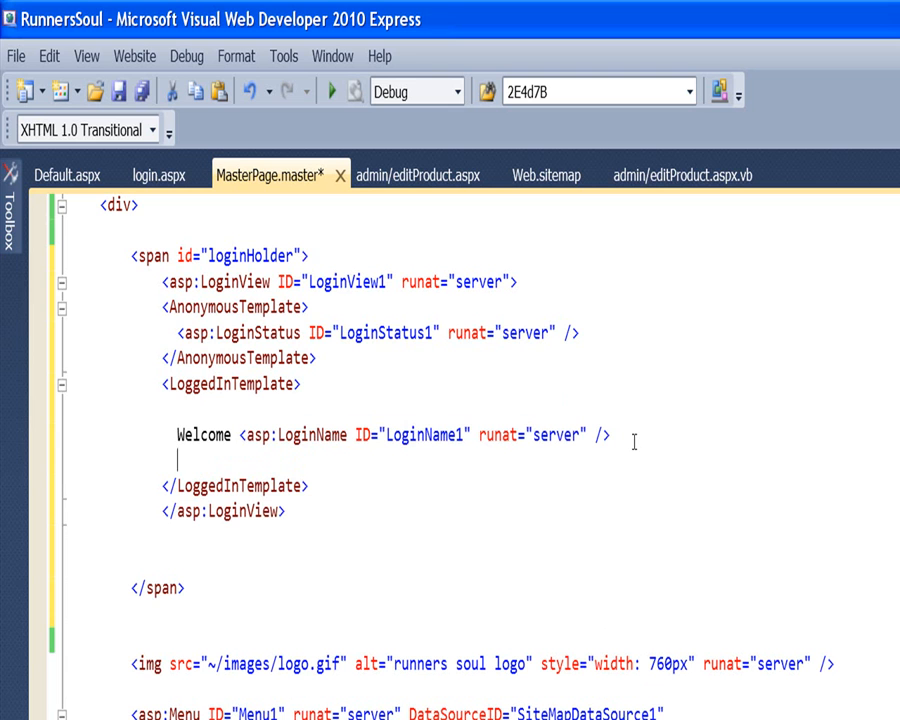
type("&nbsp;&nbsp;")
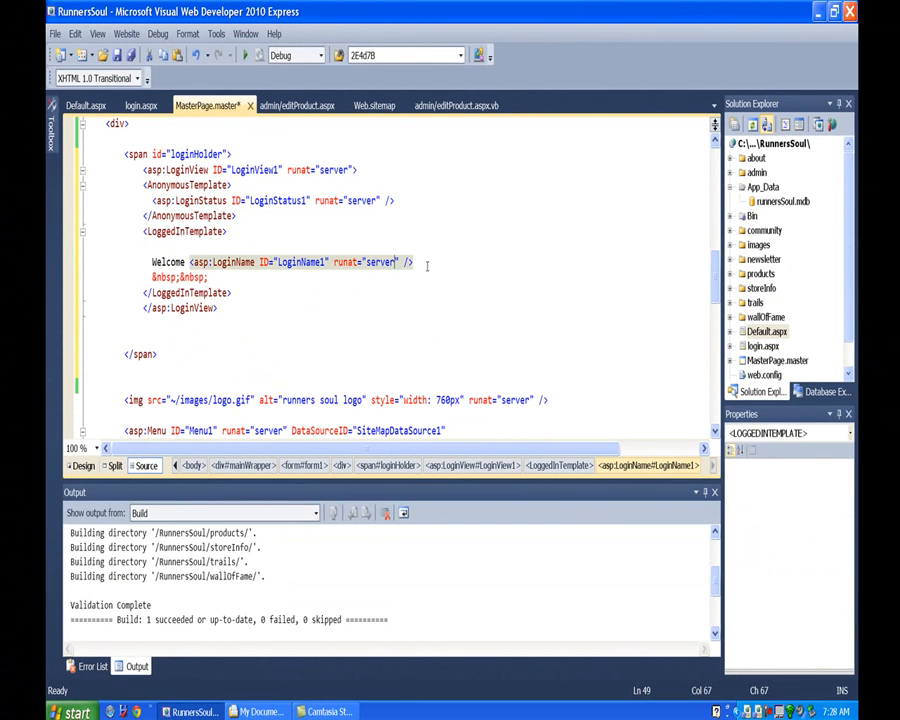
type("<asp:LoginStatus ID=\"LoginStatus1\" runat=\"server\" />")
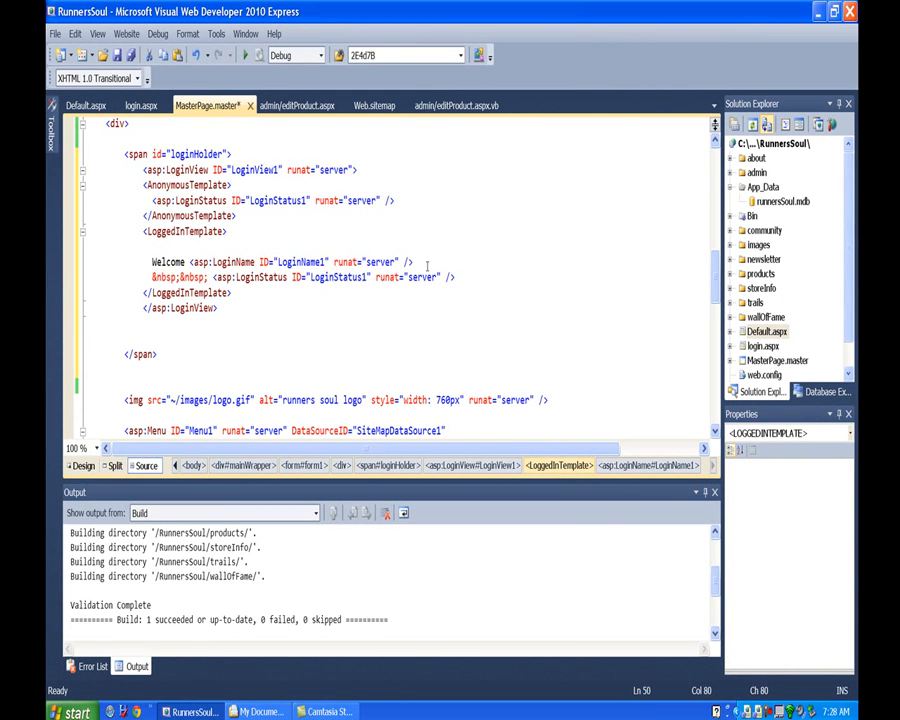
mouse_move(684, 268)
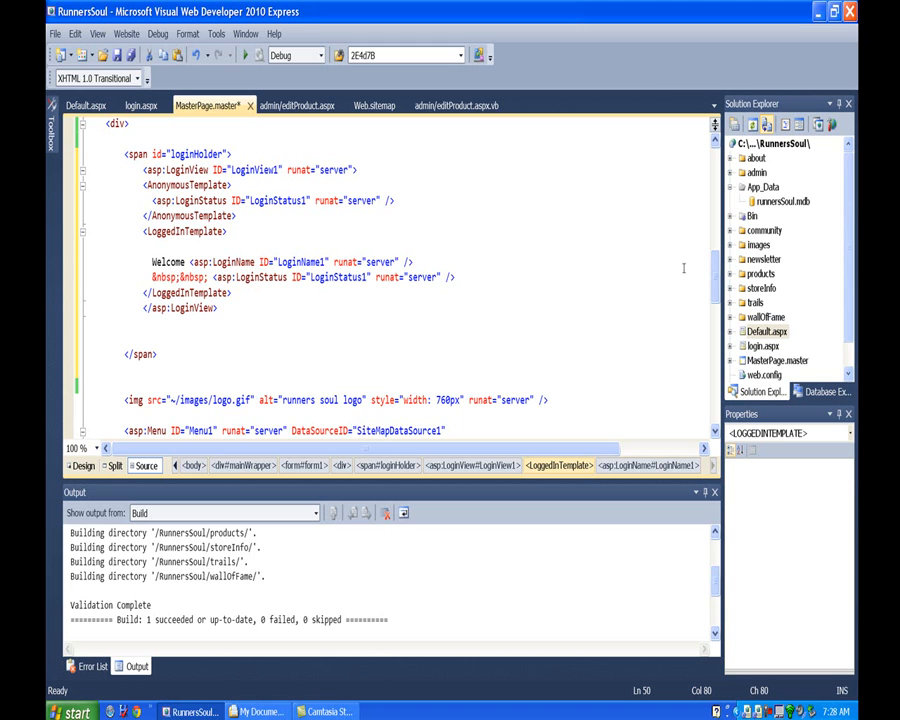
- Start a #loginHolder rule in the master page's <style> block
scroll("up", 3)
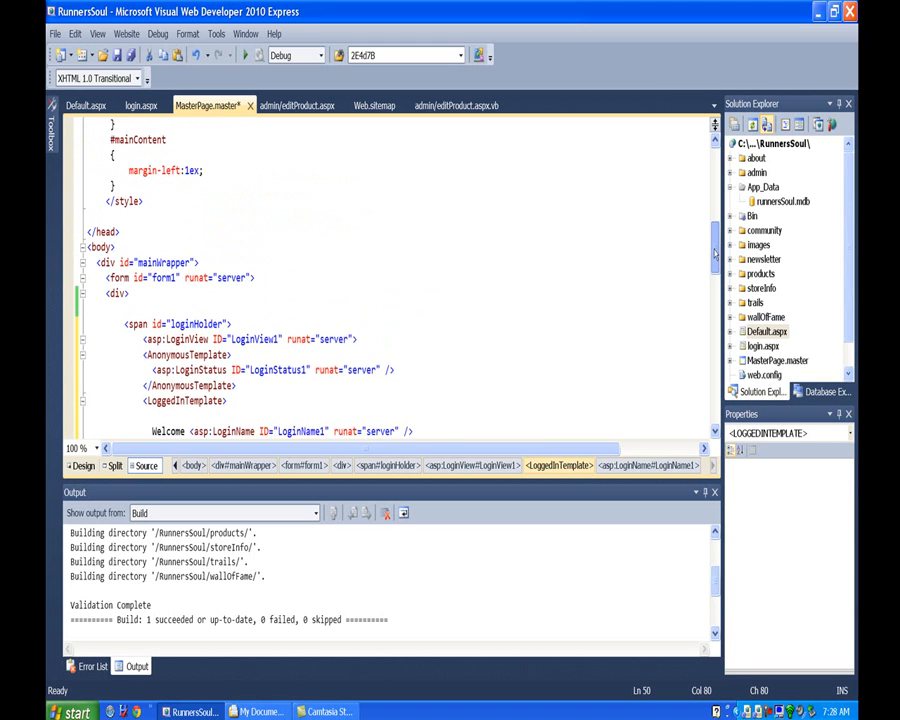
scroll("up", 3)
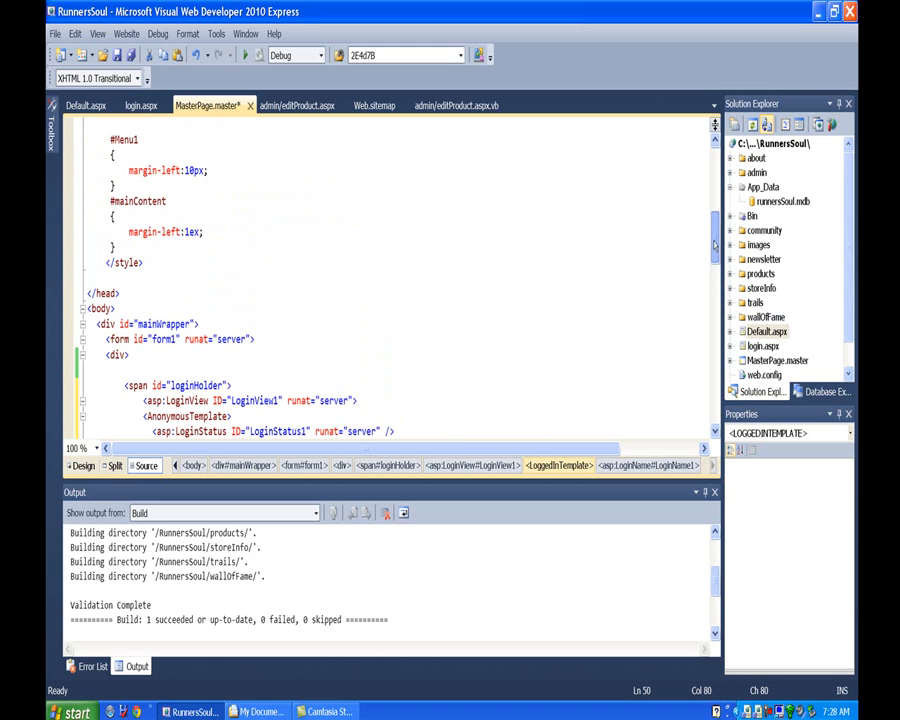
scroll("up", 3)
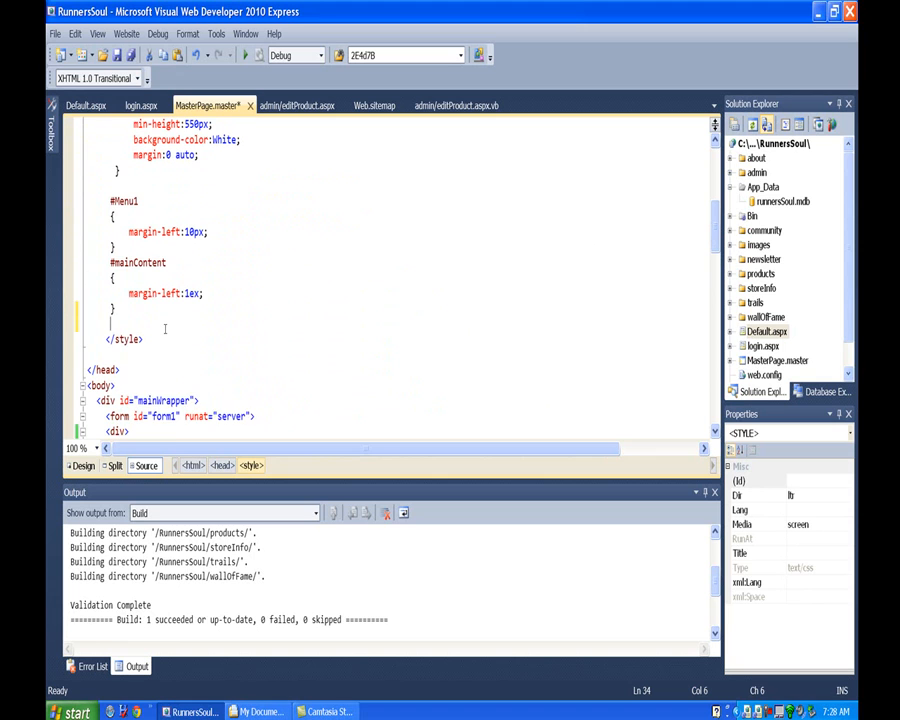
type("#")
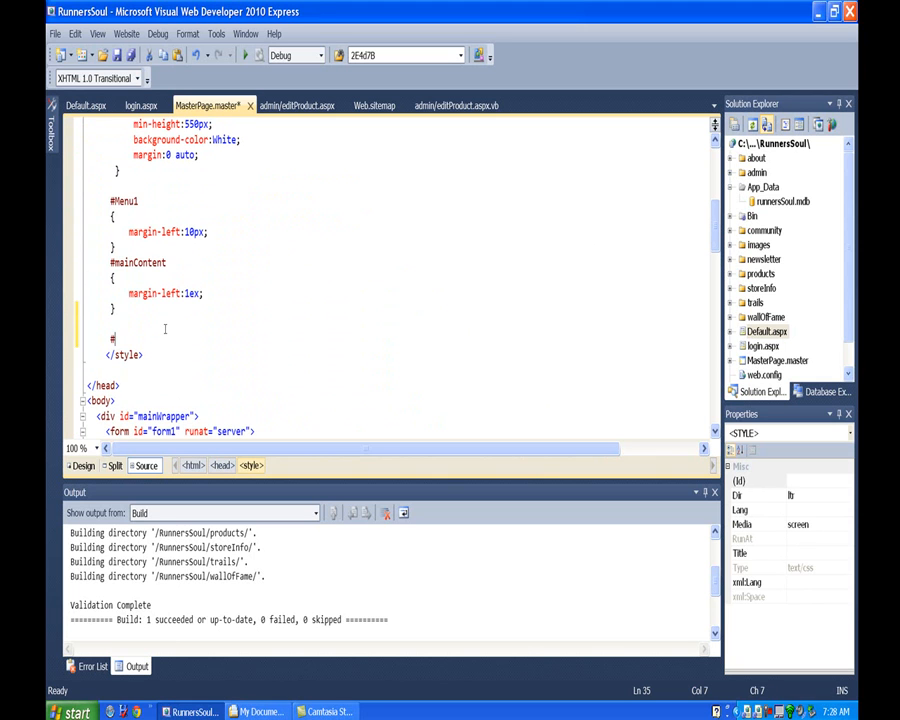
type("login")
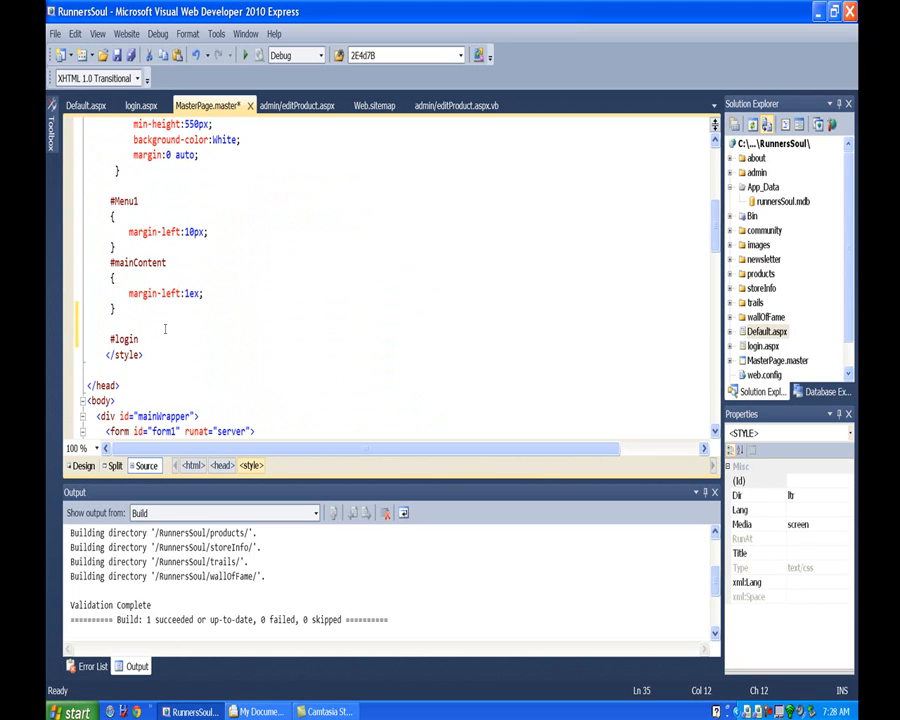
type("Holder")
type("{")
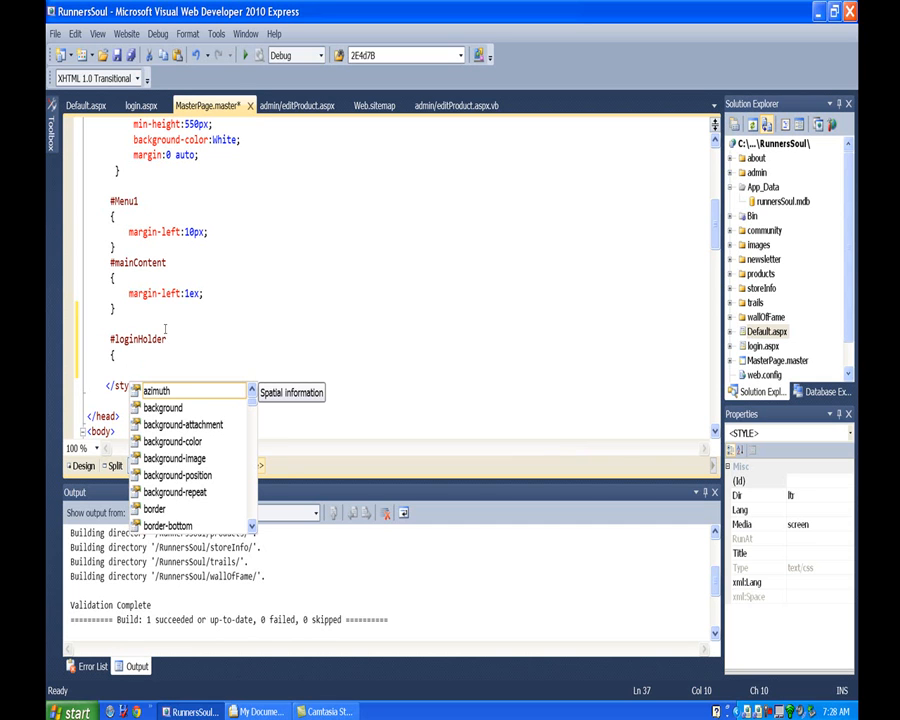
- Write align:right in the rule, then replace it with float:right
type("align:")
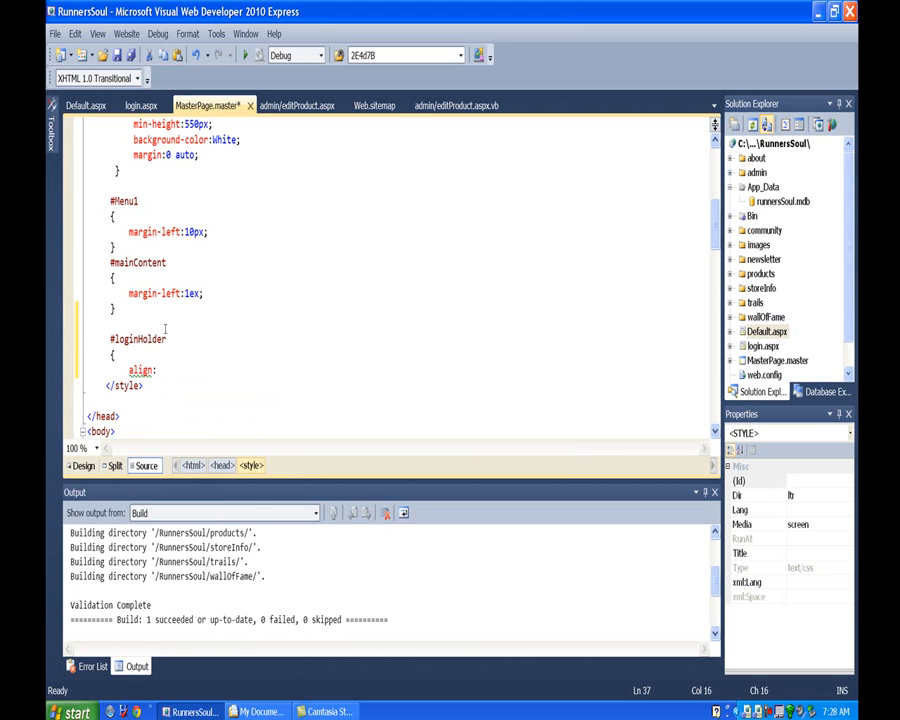
type("right")
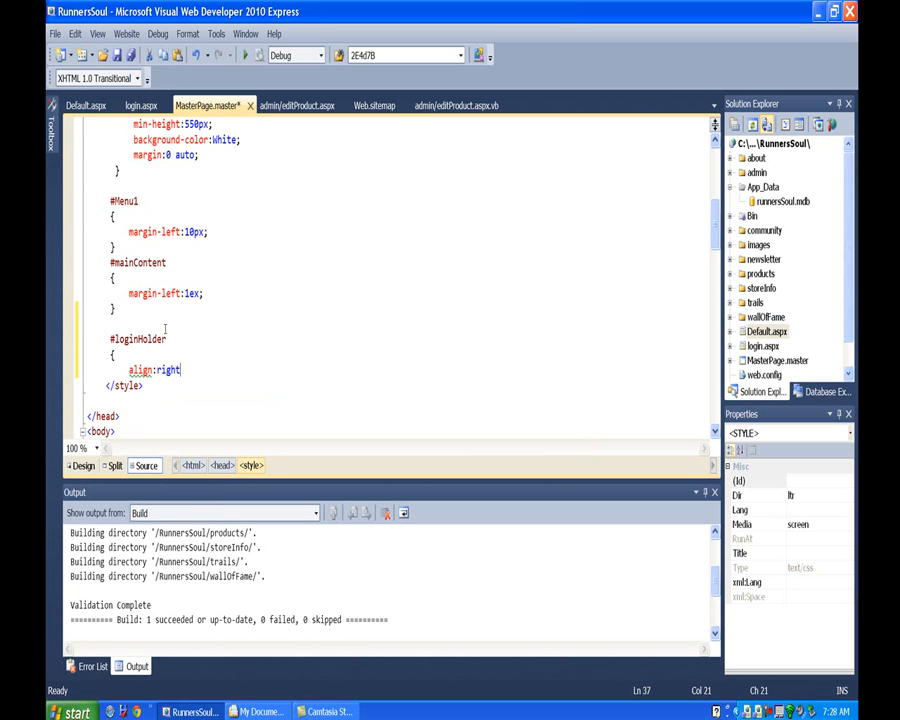
key("BackSpace")
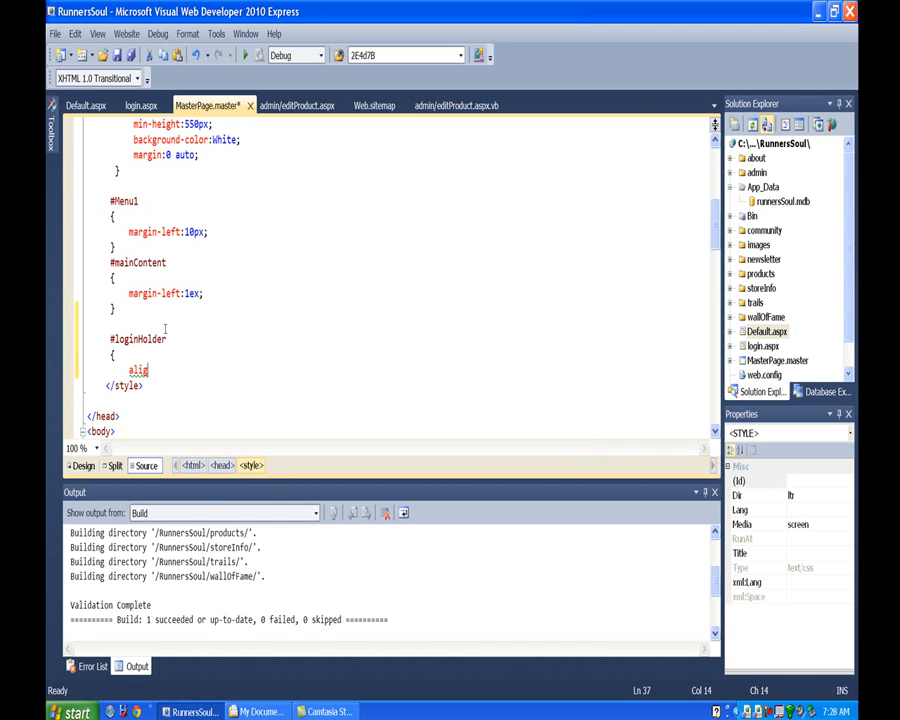
type("float:")
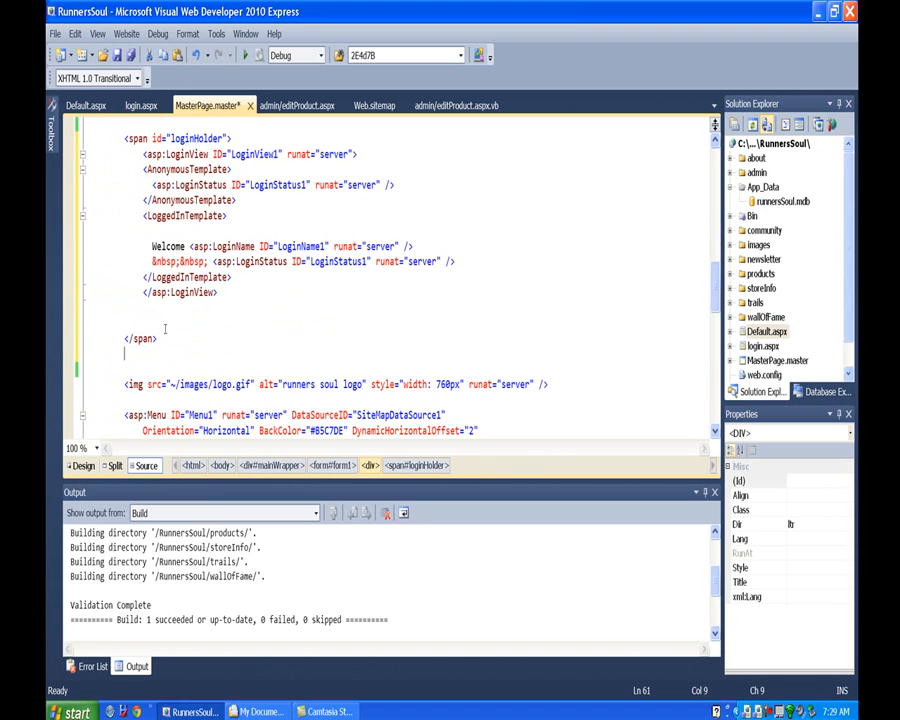
- Add a <br /> after </asp:LoginView> in the loginHolder span and run the site in the browser
left_click(114, 322)
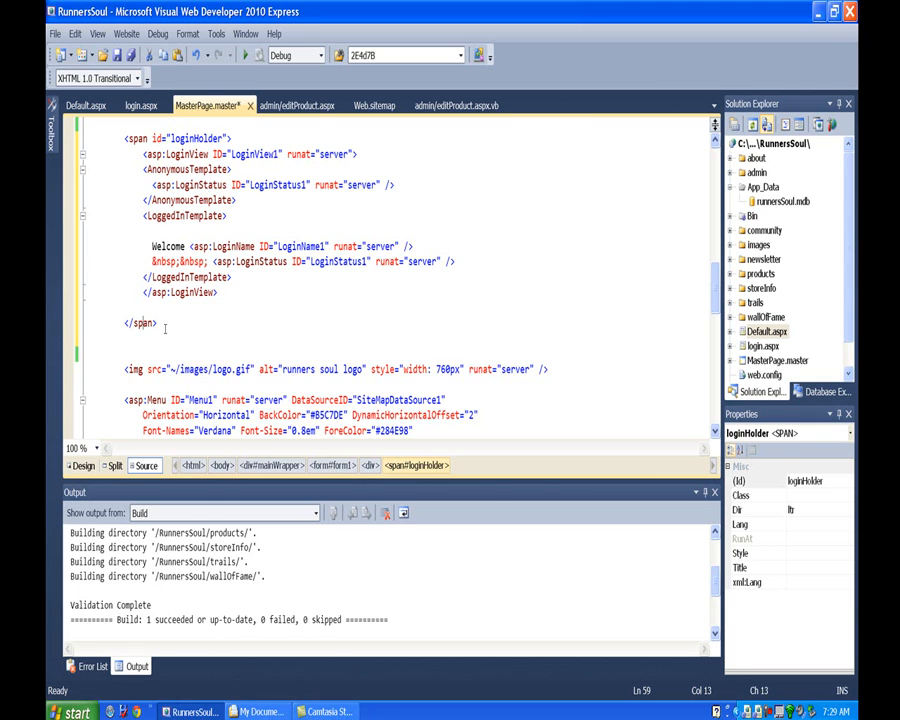
type("<br")
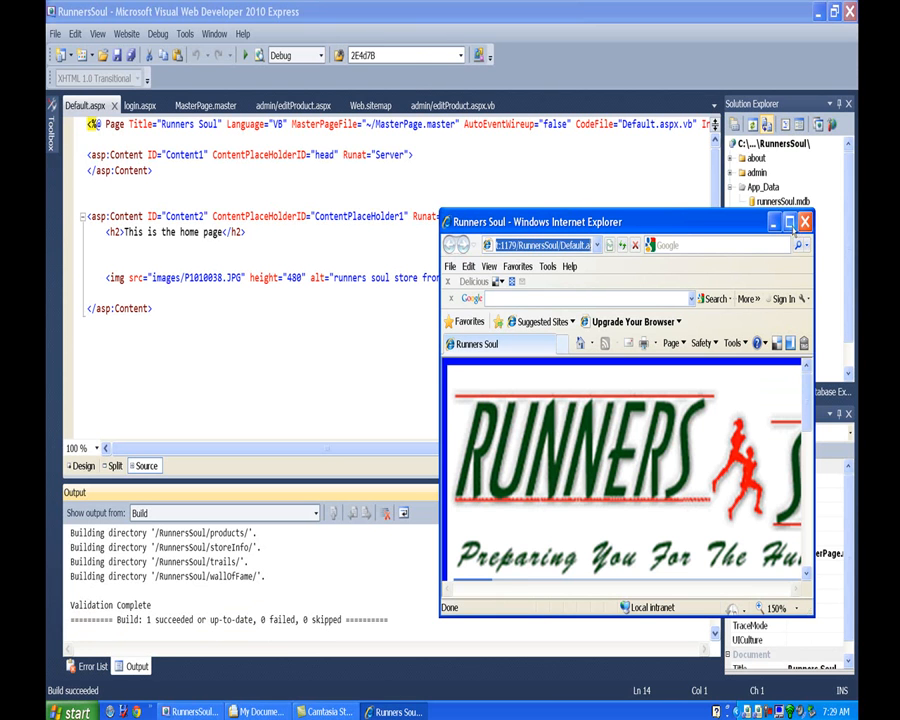
- Maximize the browser, log in as tony, and confirm Welcome tony with a Logout link
left_click(788, 220)
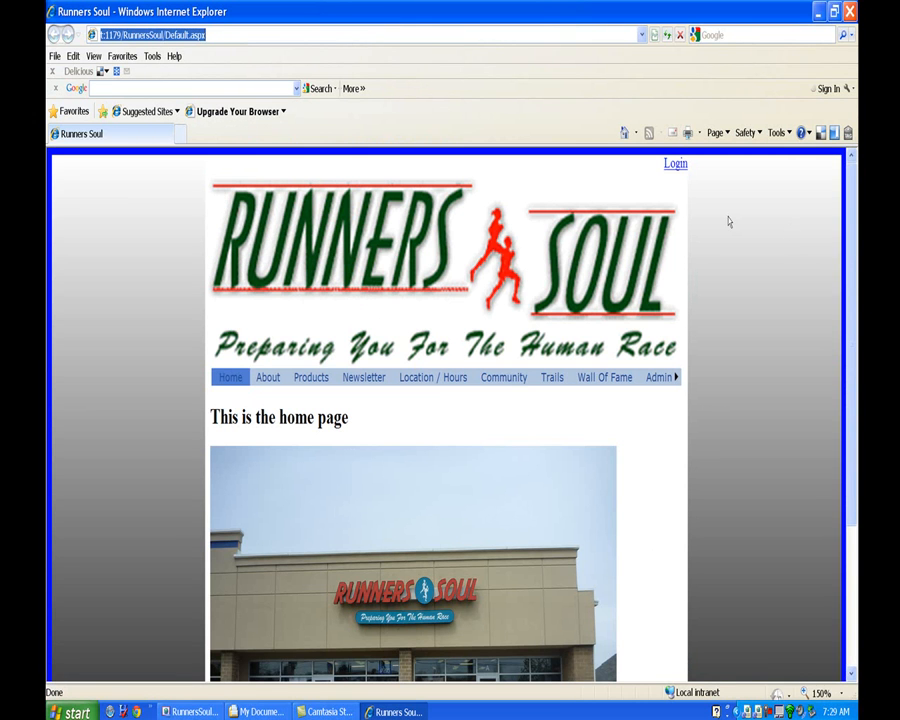
mouse_move(676, 164)
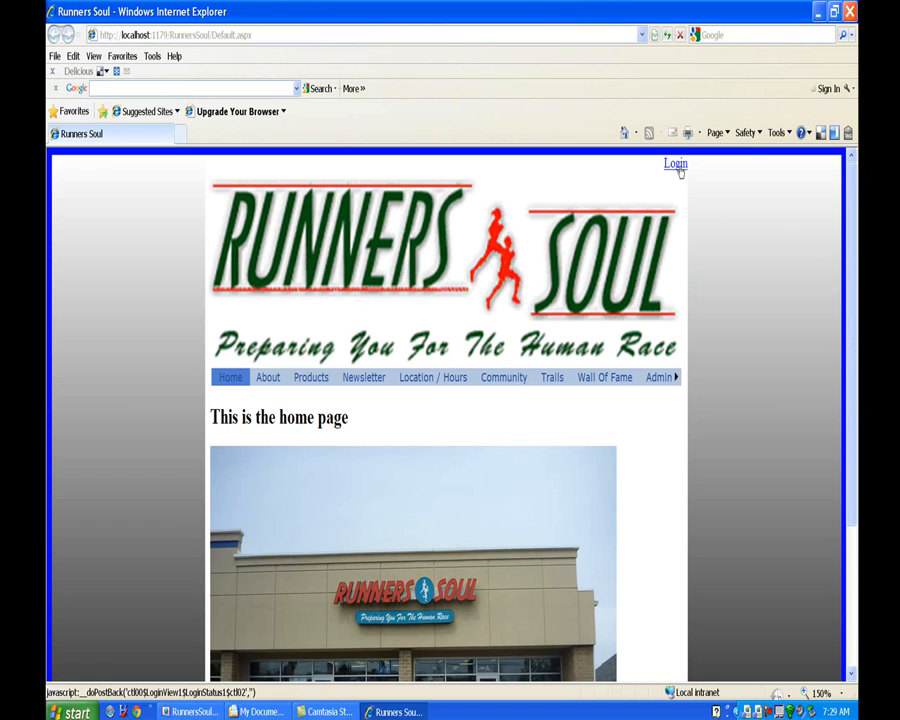
left_click(676, 164)
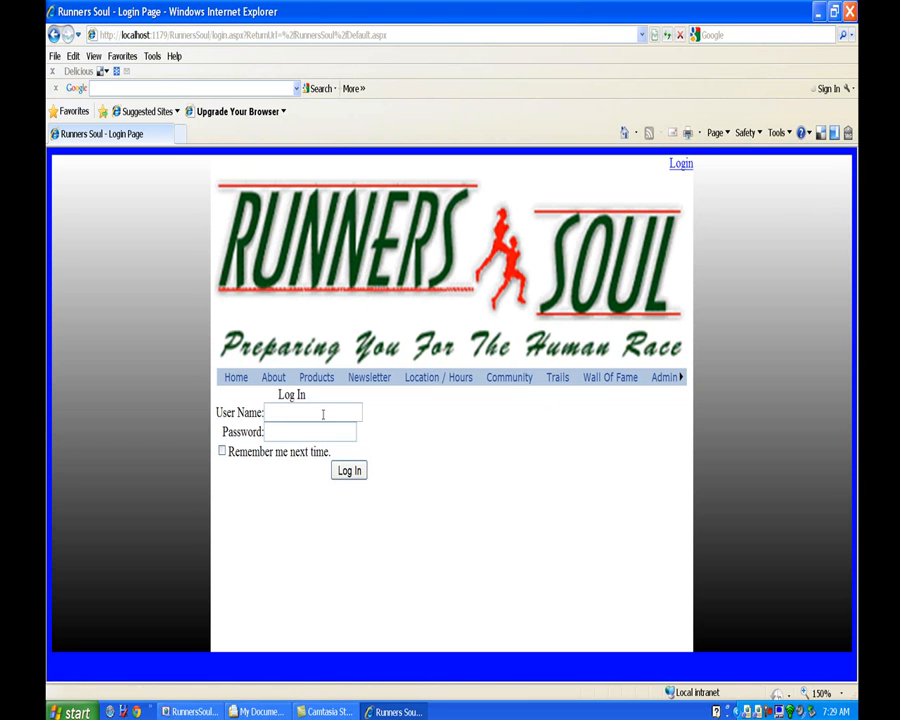
type("tony")
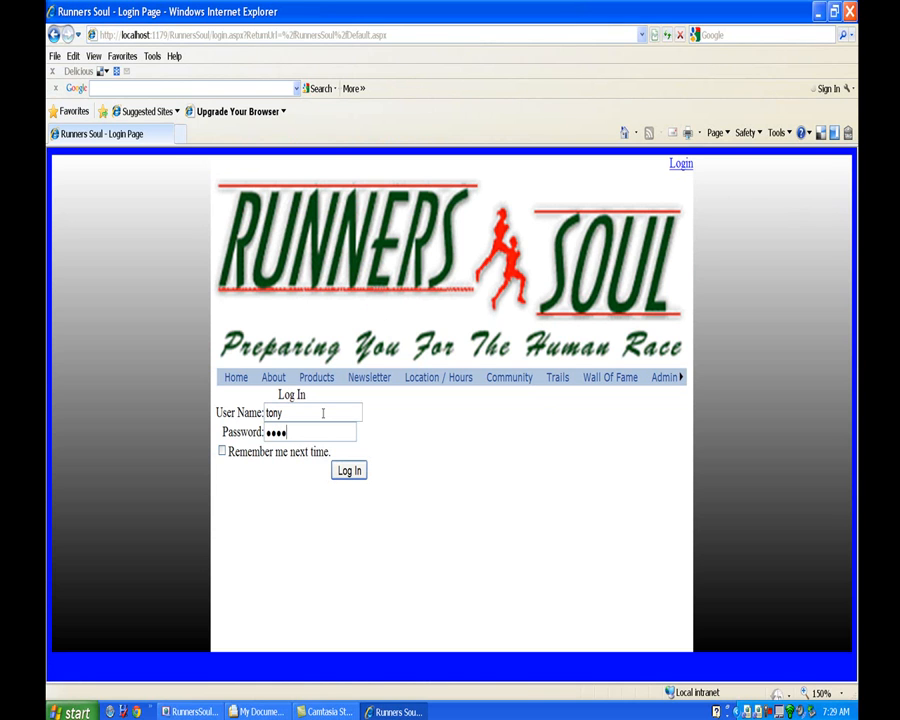
left_click(348, 470)
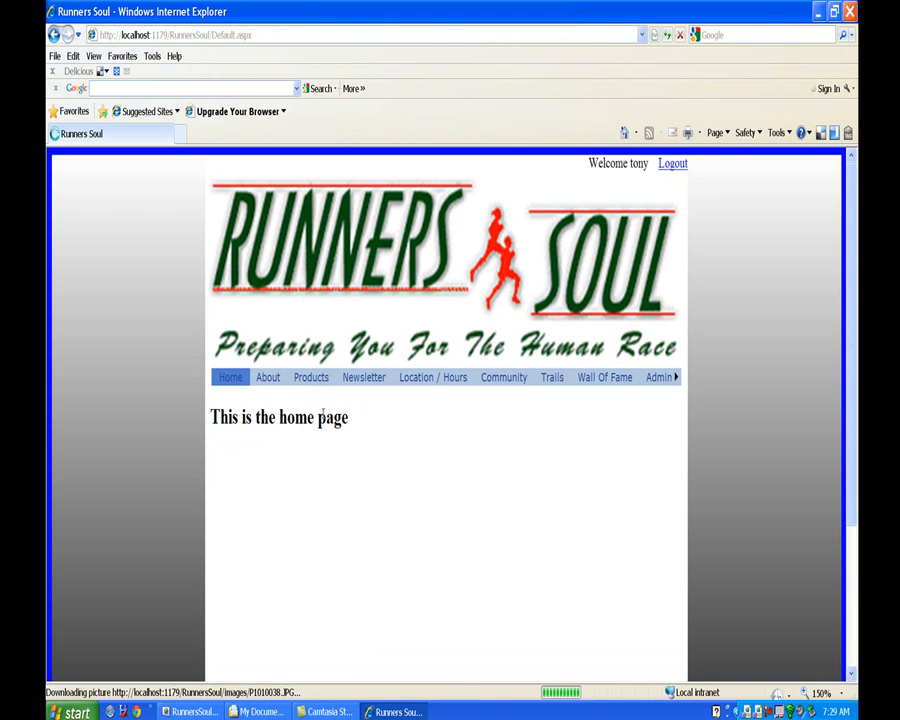
left_click(432, 376)
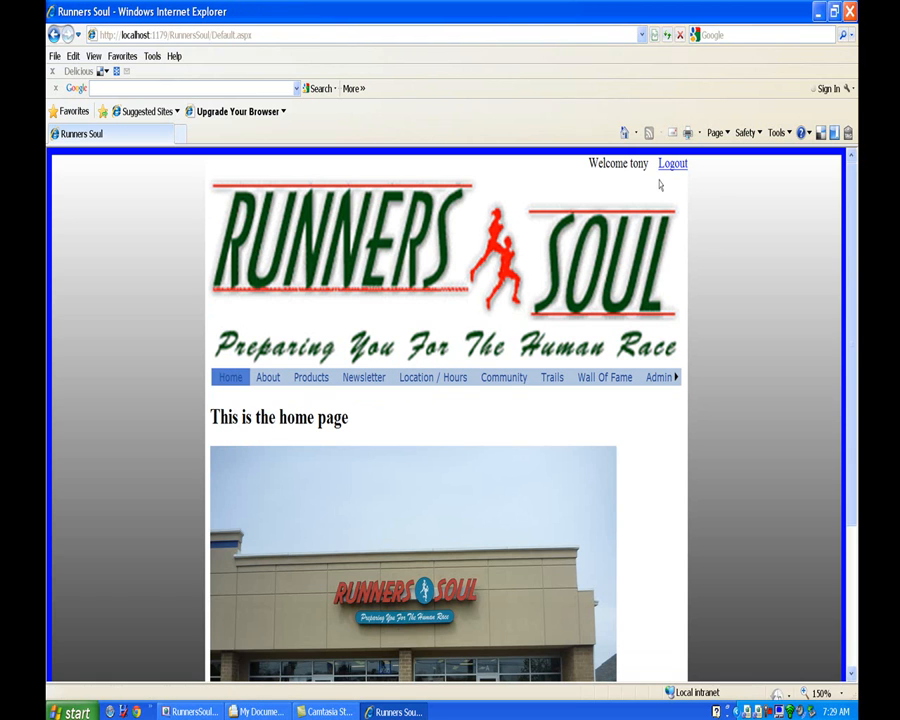
mouse_move(672, 164)
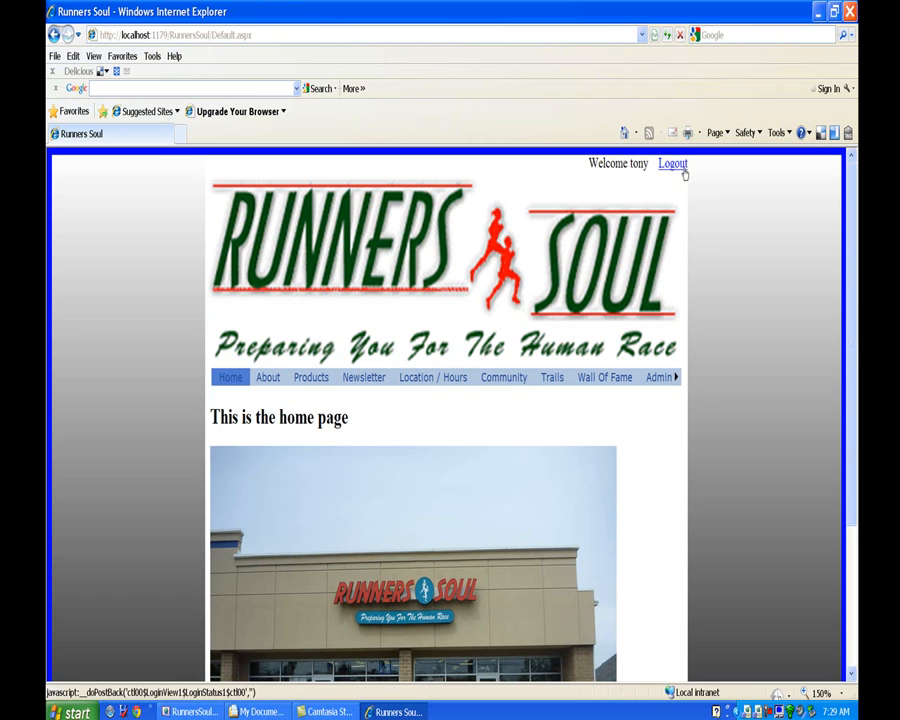